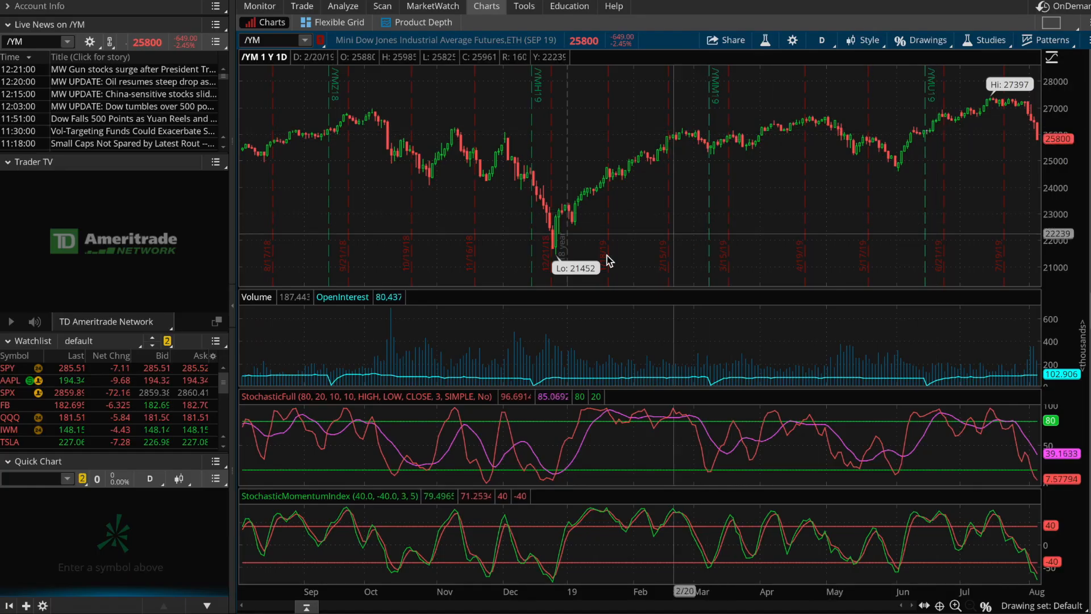
mouse_move(550, 250)
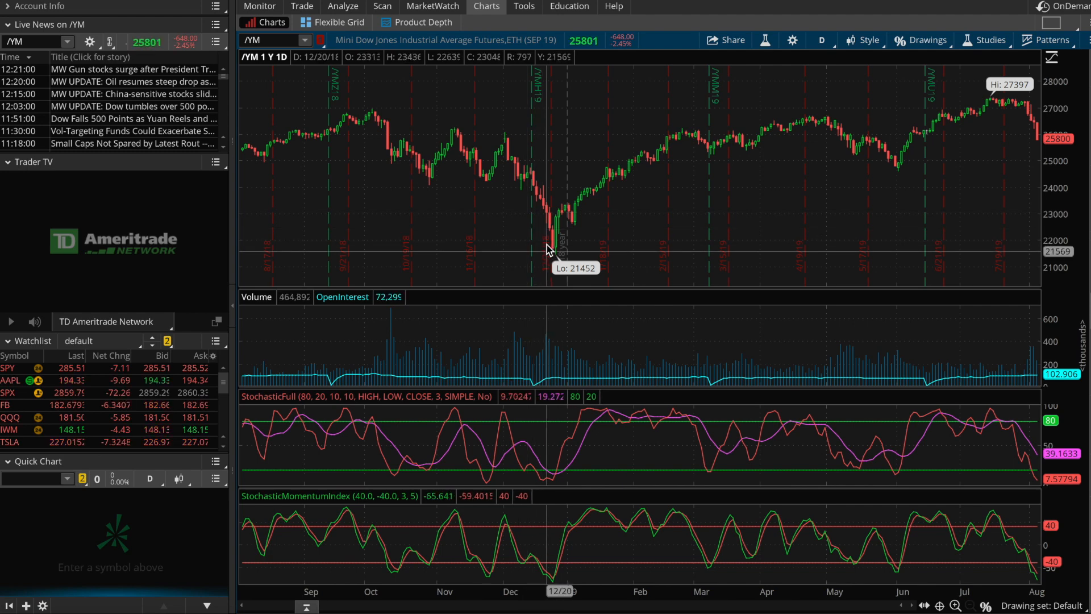
mouse_move(501, 139)
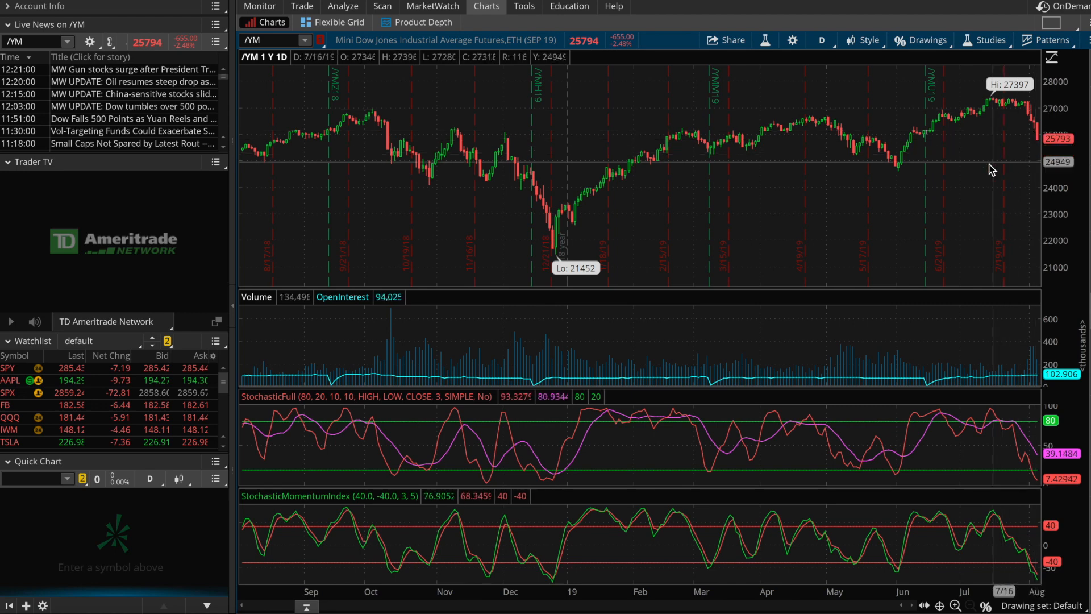
mouse_move(706, 202)
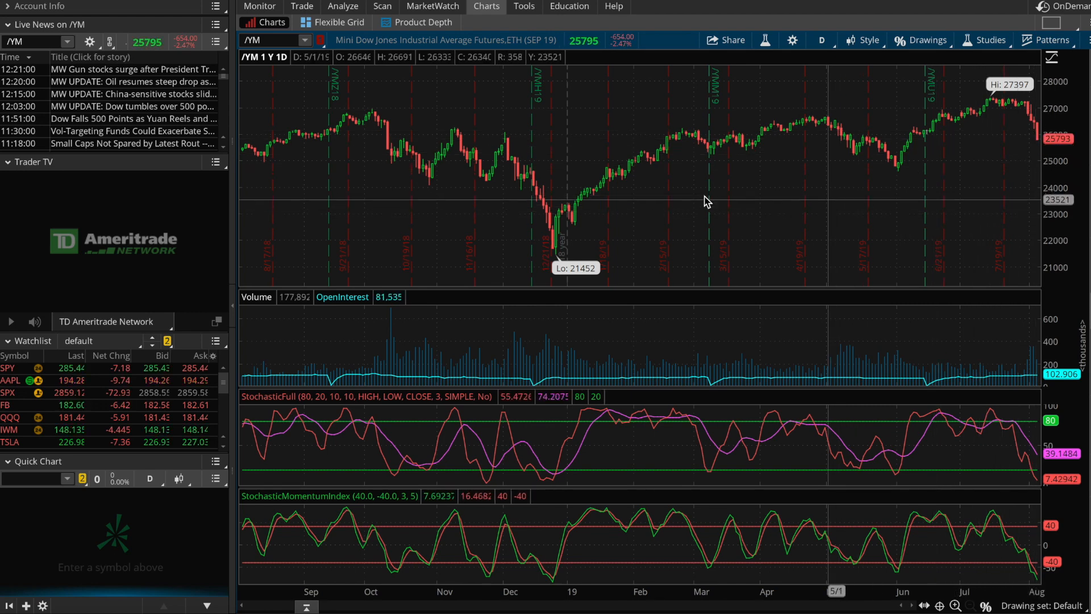
mouse_move(717, 230)
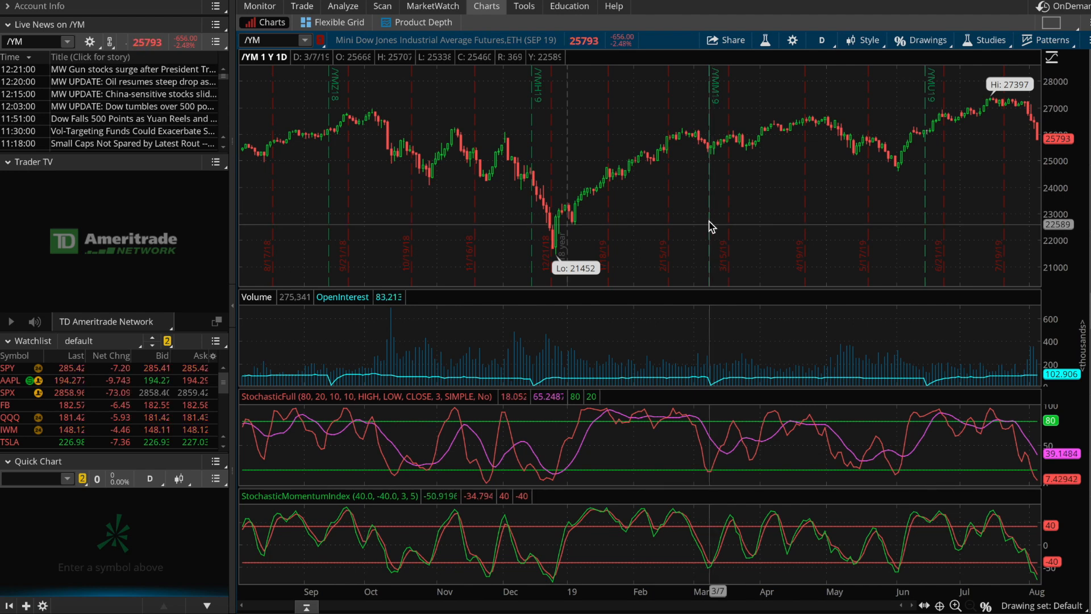
Open the 12:15 MW UPDATE yuan trade-conflict headline in a detached Live News window
click(135, 95)
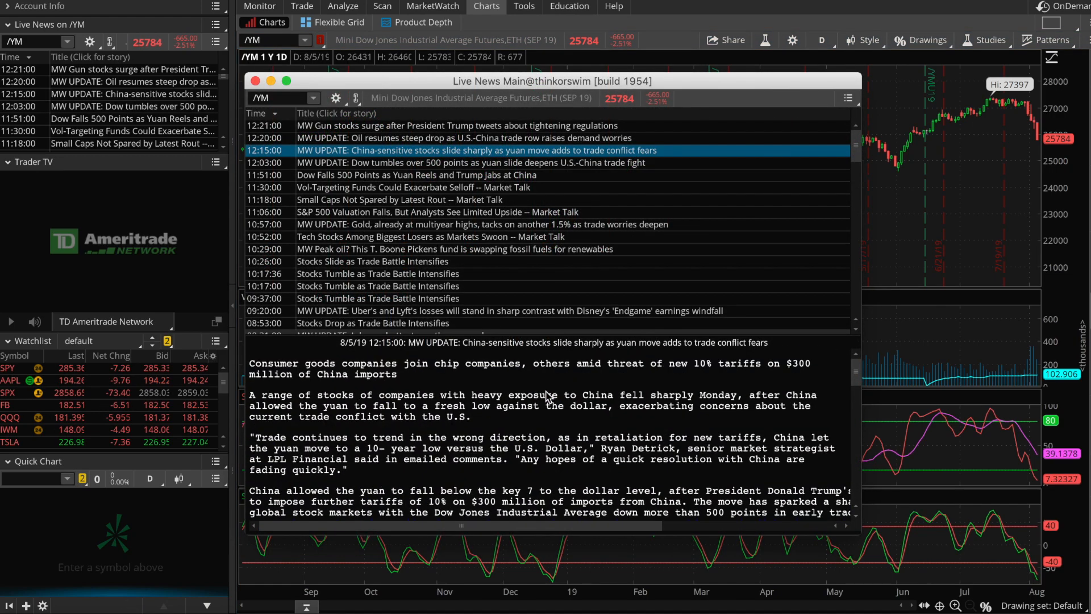
mouse_move(665, 432)
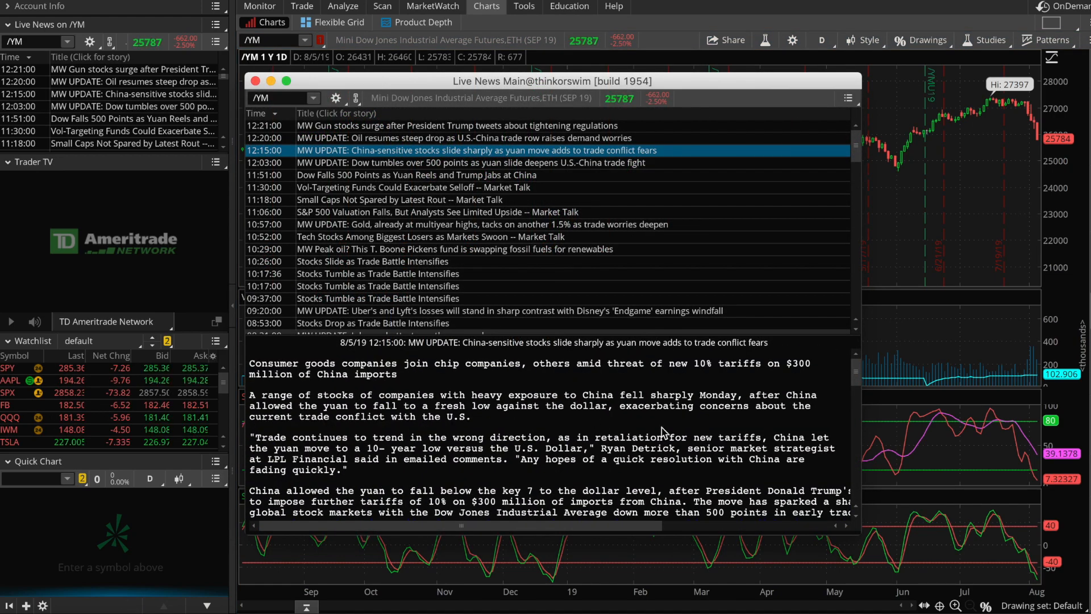